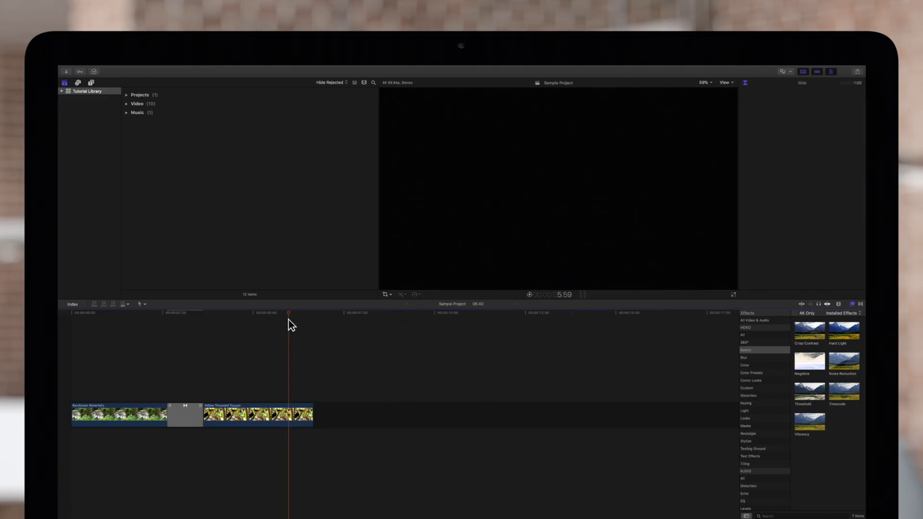
Play the waterfall-to-toucan transition twice, then select that transition.
key(space)
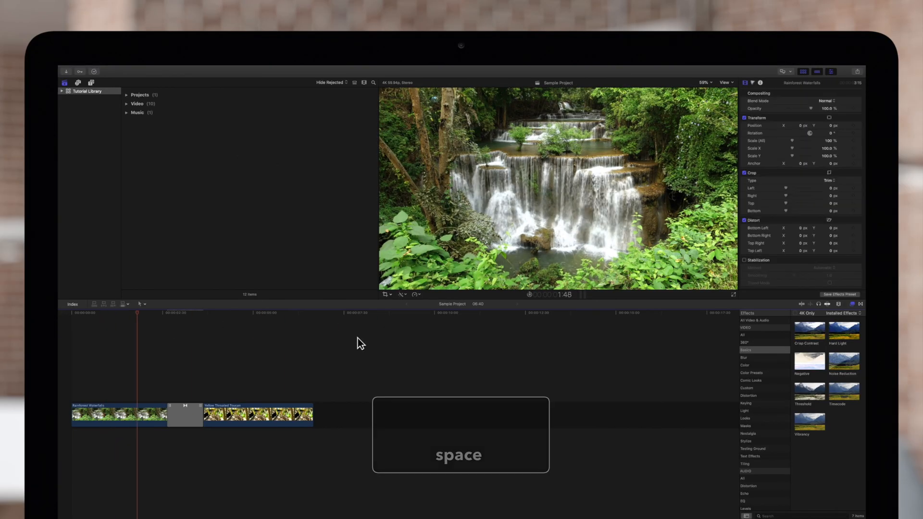
key(space)
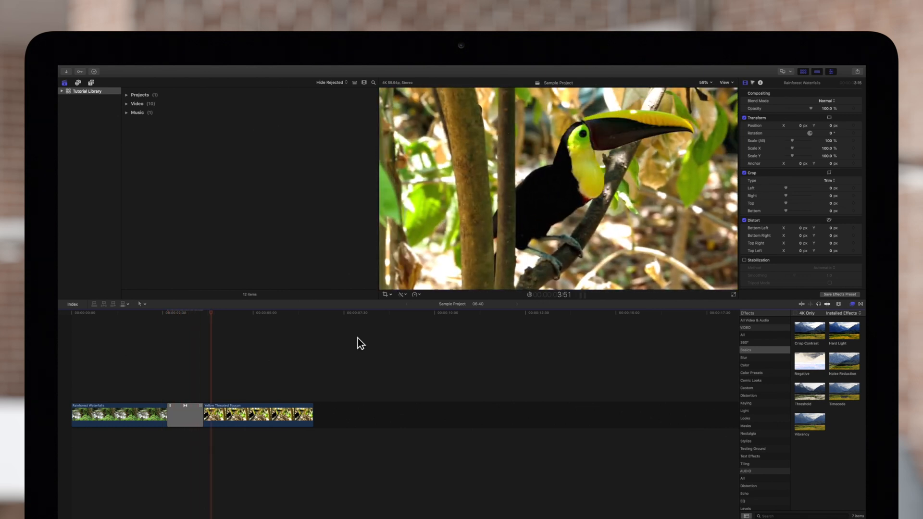
key(space)
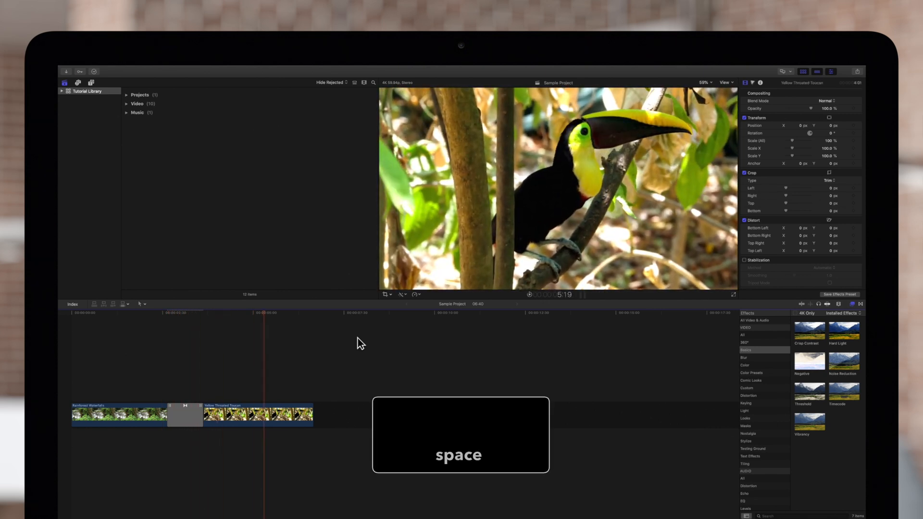
key(space)
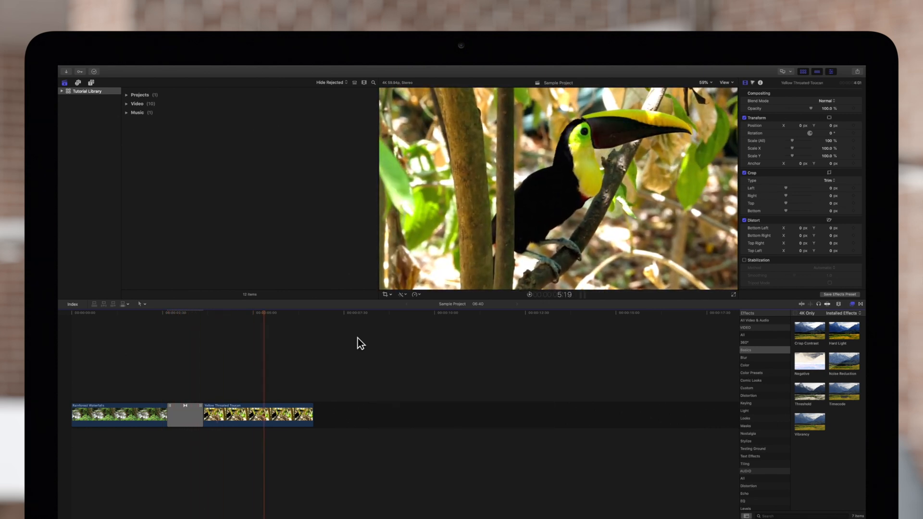
click(184, 414)
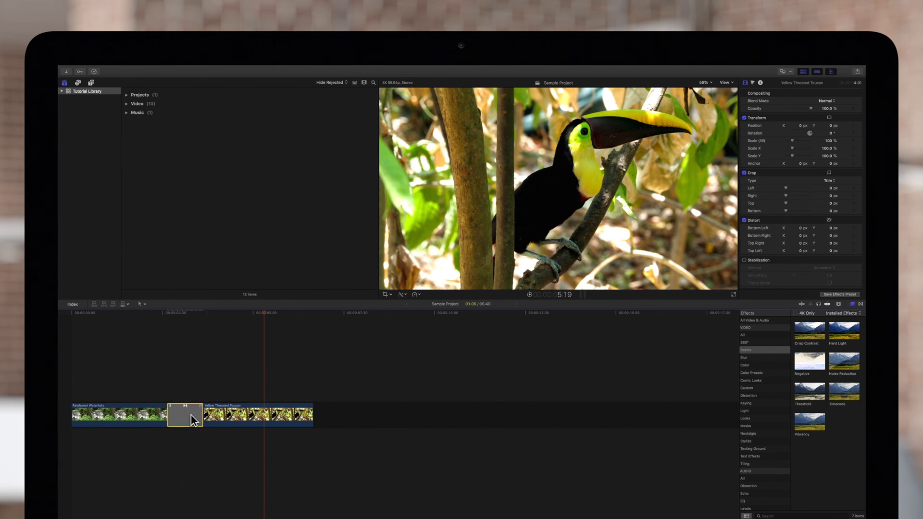
Select the Slide transition and drag its viewer direction control to a custom diagonal angle.
click(185, 414)
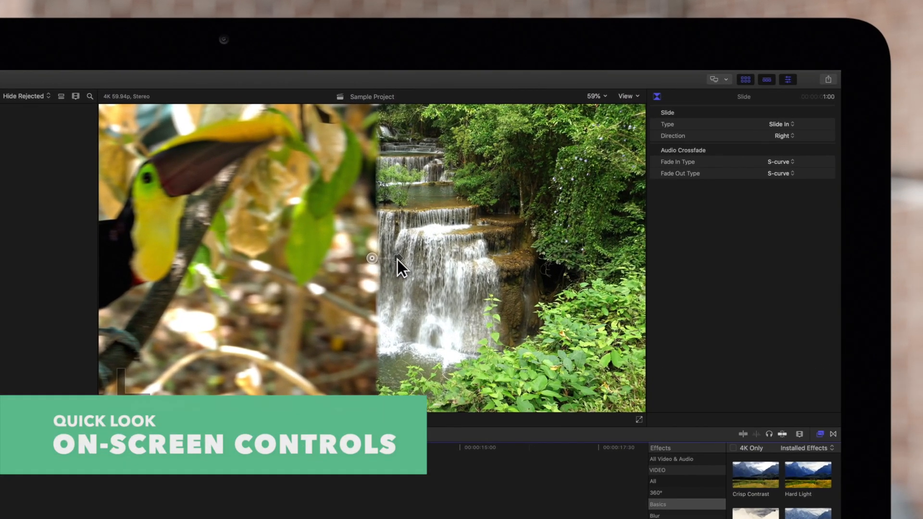
click(372, 259)
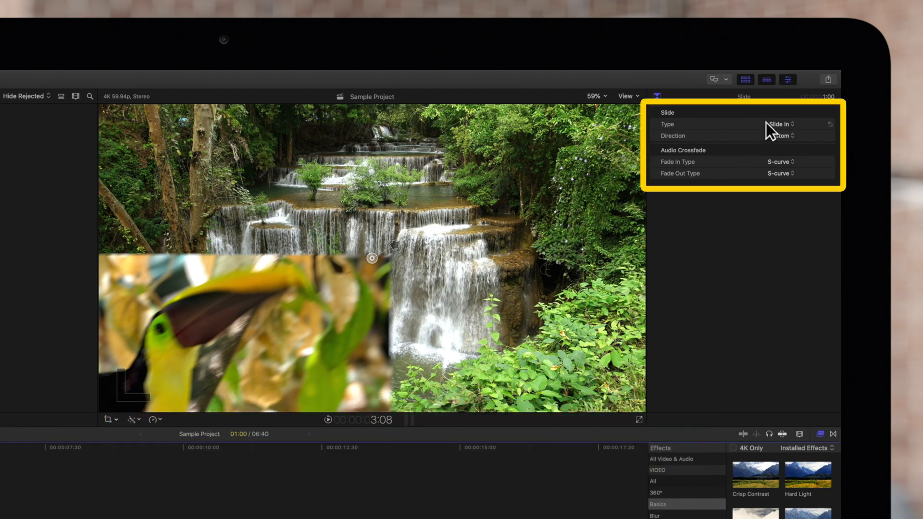
Set the Slide transition Type to Slide Out and preview the waterfall sliding away.
click(780, 123)
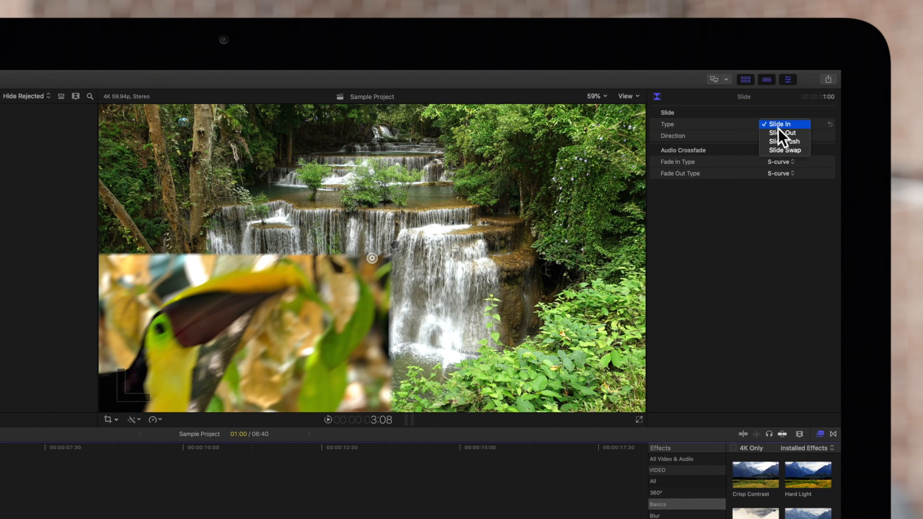
mouse_move(784, 133)
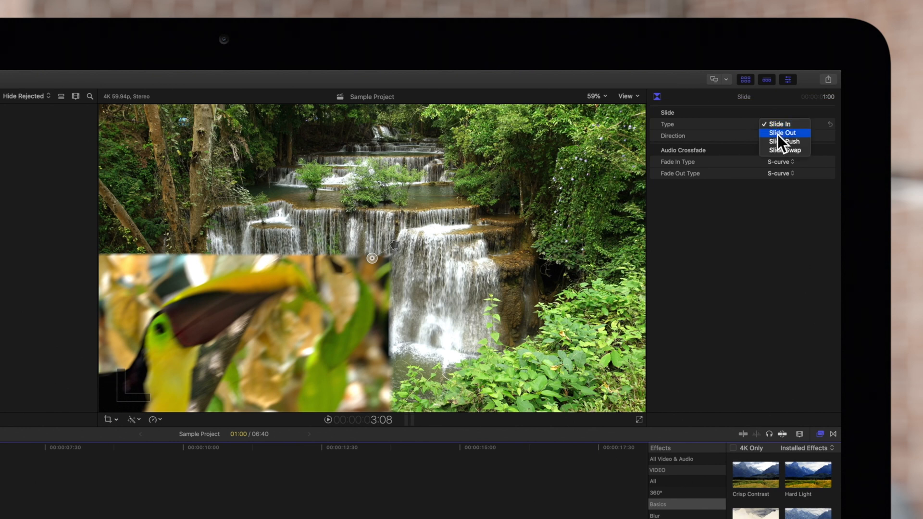
click(782, 132)
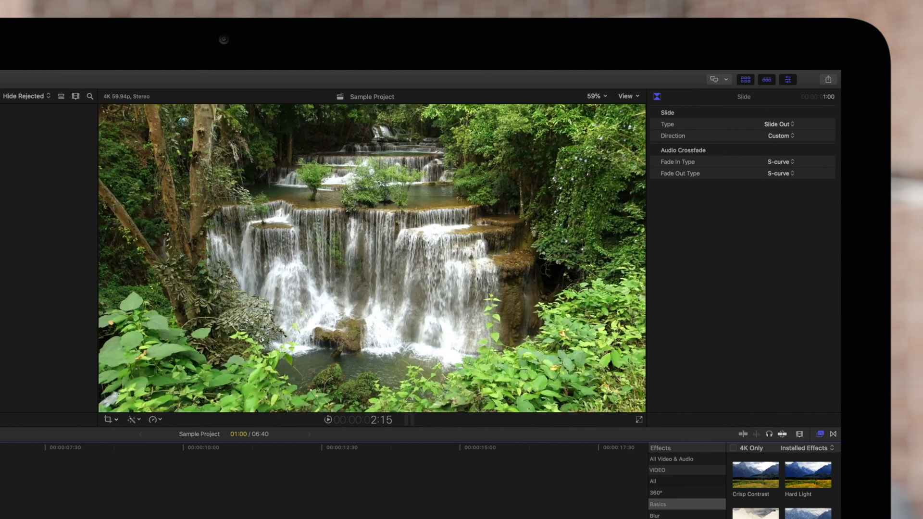
key(space)
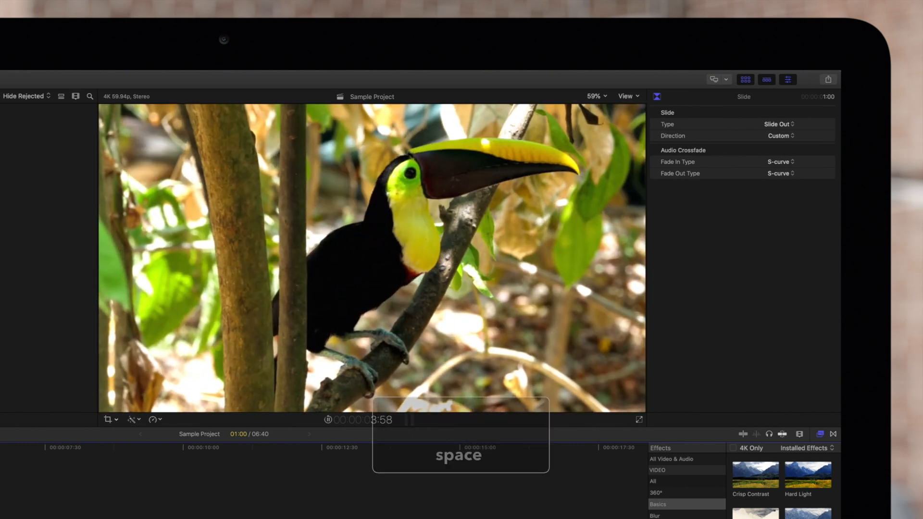
key(space)
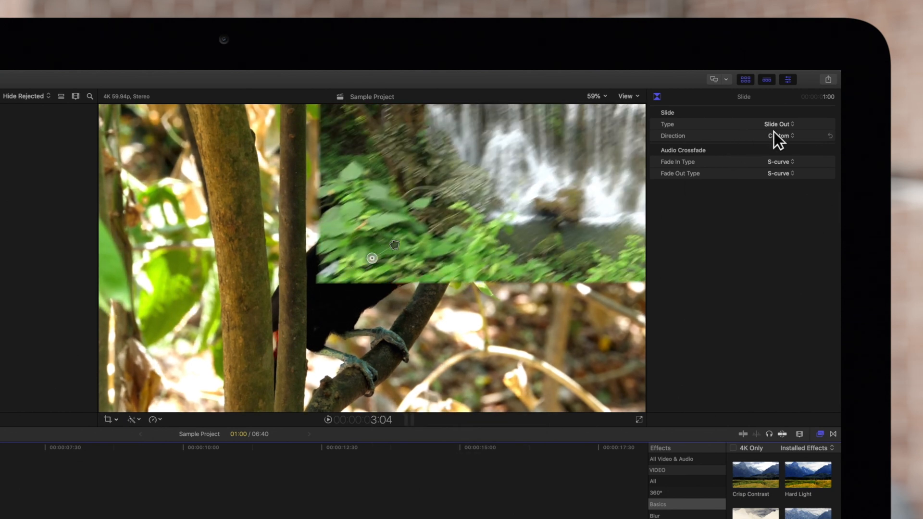
Set the slide Direction to Down and preview the downward slide.
click(780, 136)
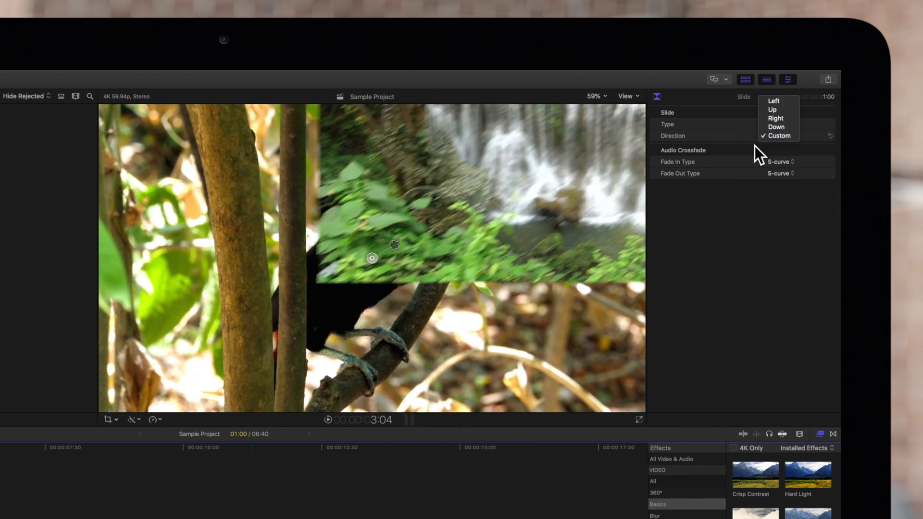
click(776, 127)
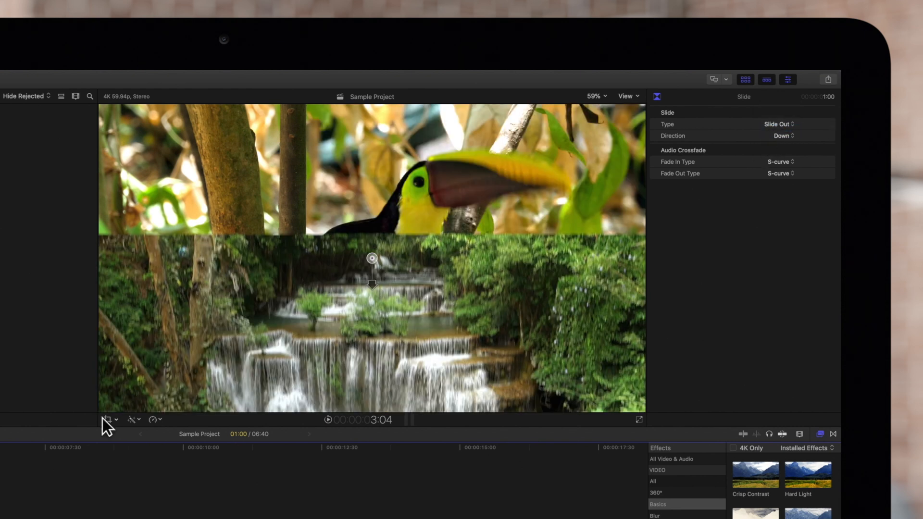
key(space)
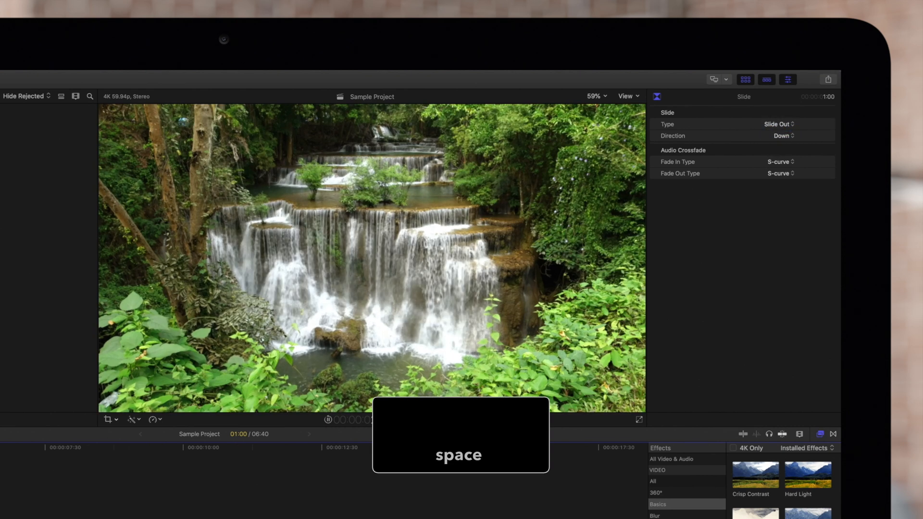
key(space)
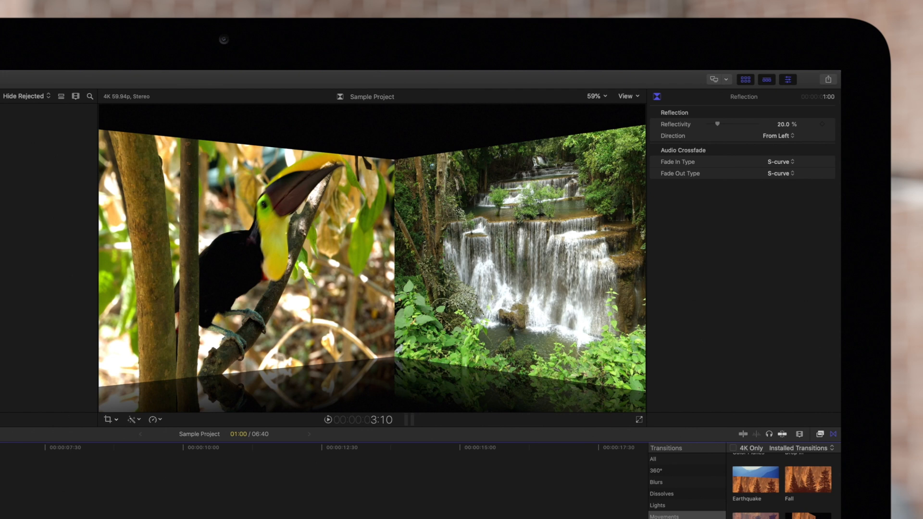
mouse_move(247, 375)
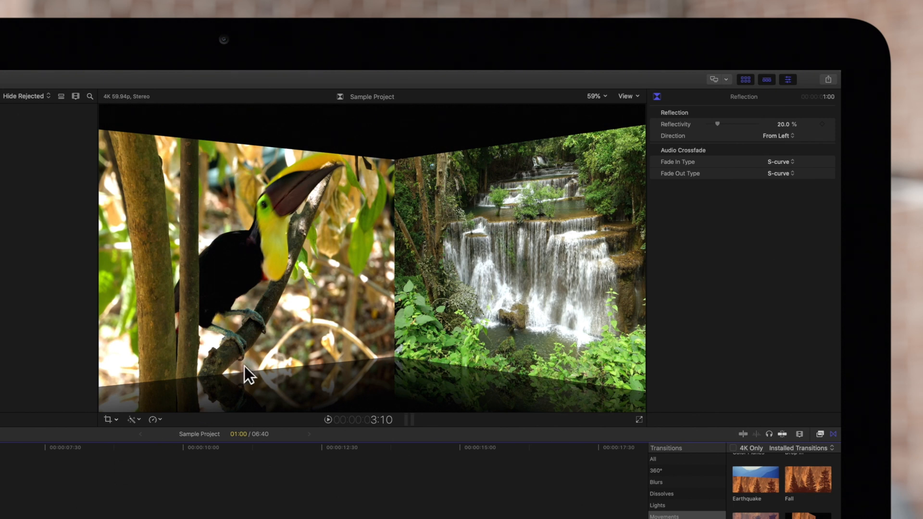
mouse_move(351, 334)
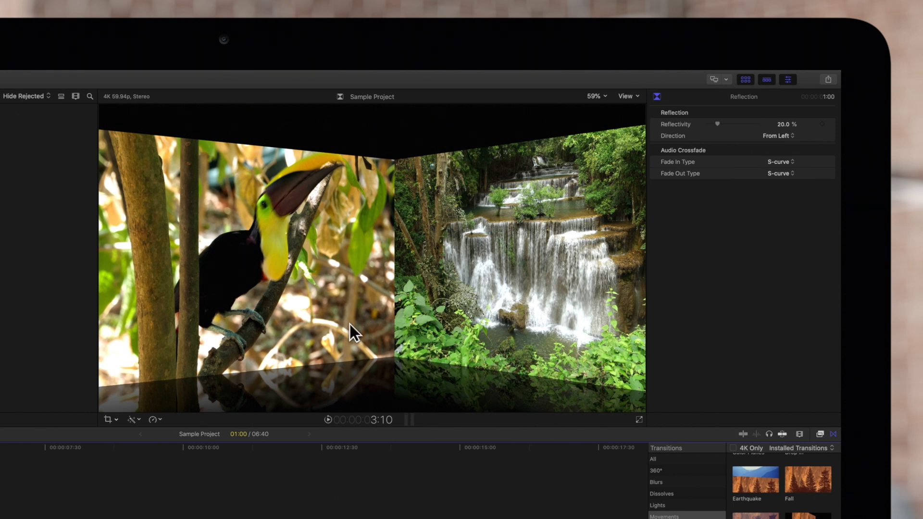
mouse_move(569, 247)
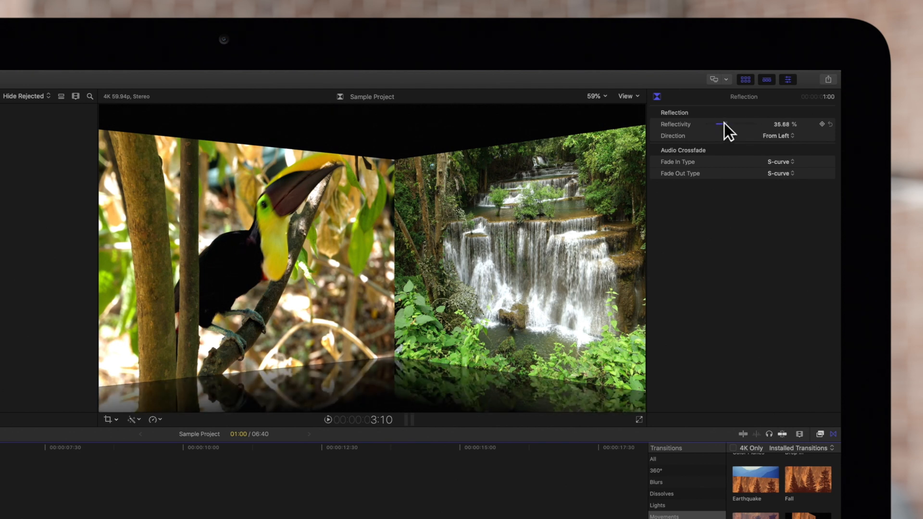
Set the Reflection transition's Direction to From Right and preview it.
click(777, 136)
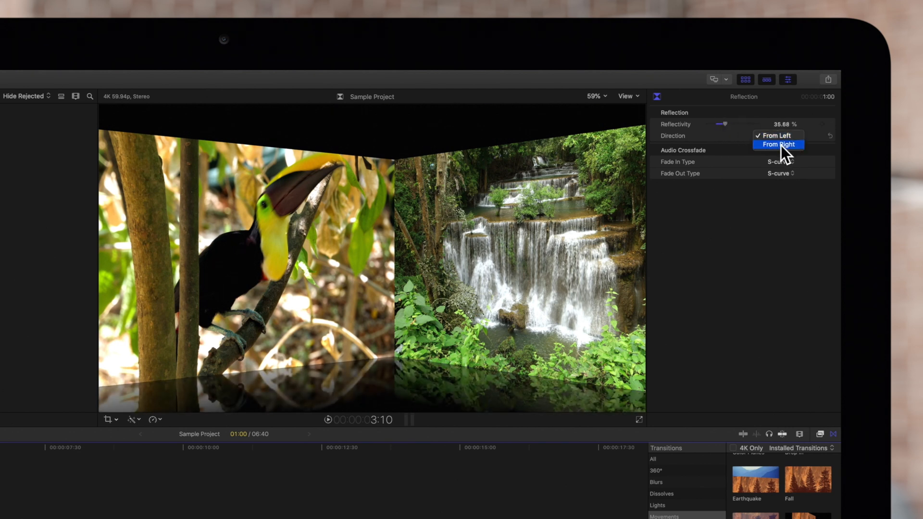
click(778, 144)
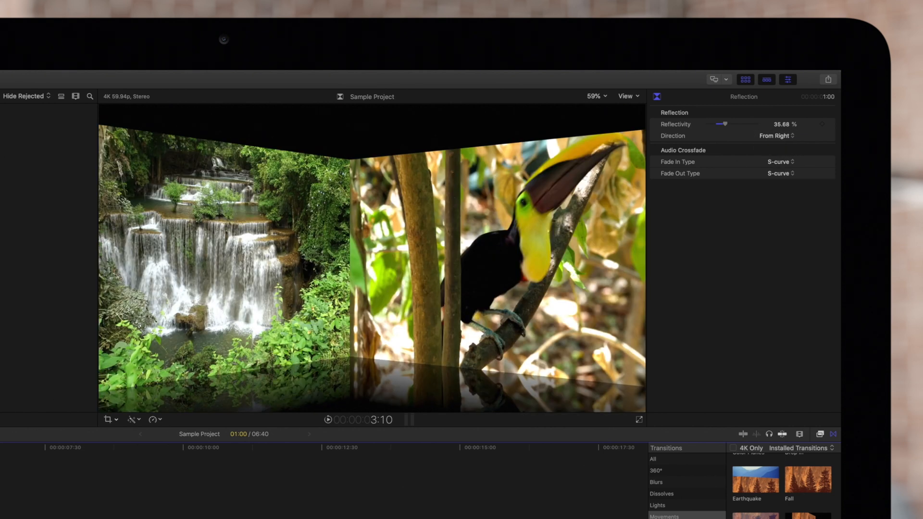
key(space)
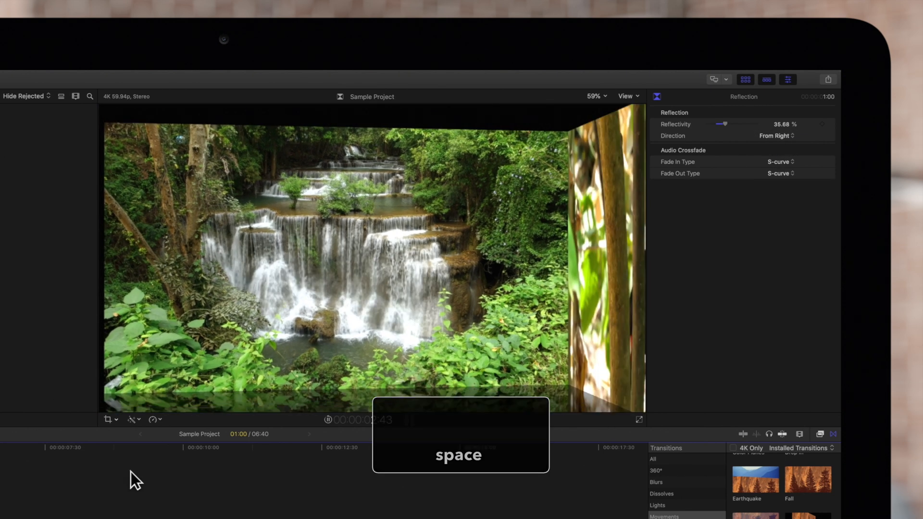
key(space)
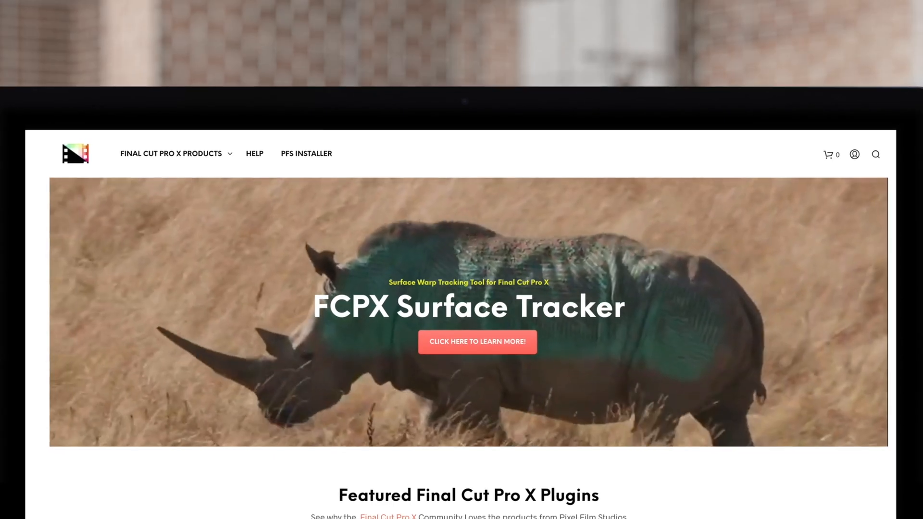
Scroll down through the Pixel Film Studios grid of Final Cut Pro plugins and prices.
scroll(down, 3)
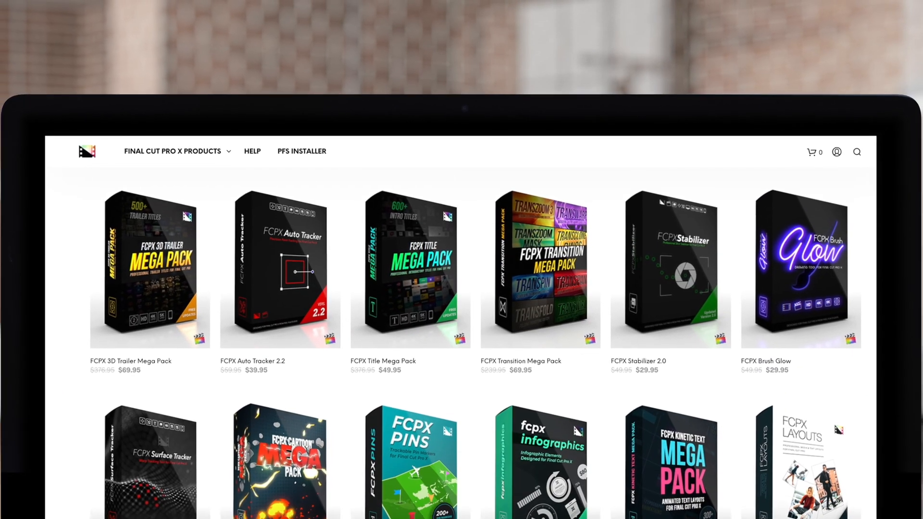
scroll(down, 3)
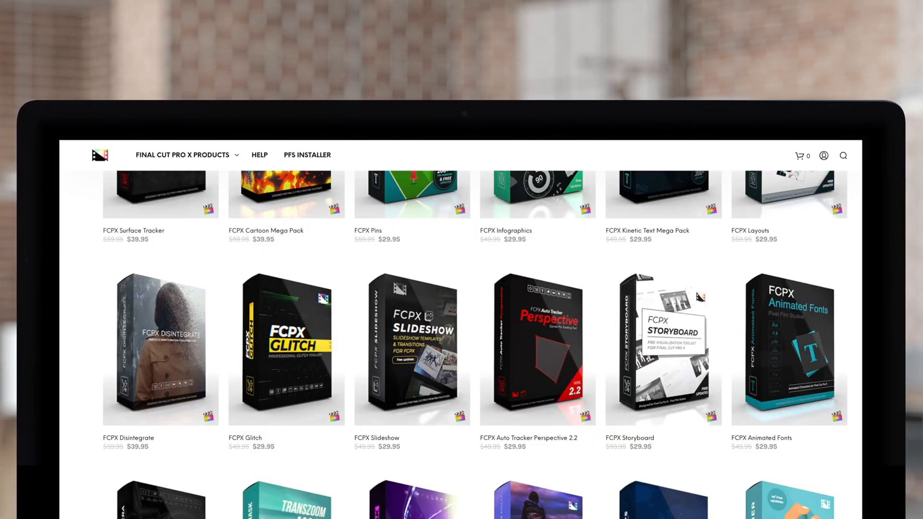
scroll(down, 3)
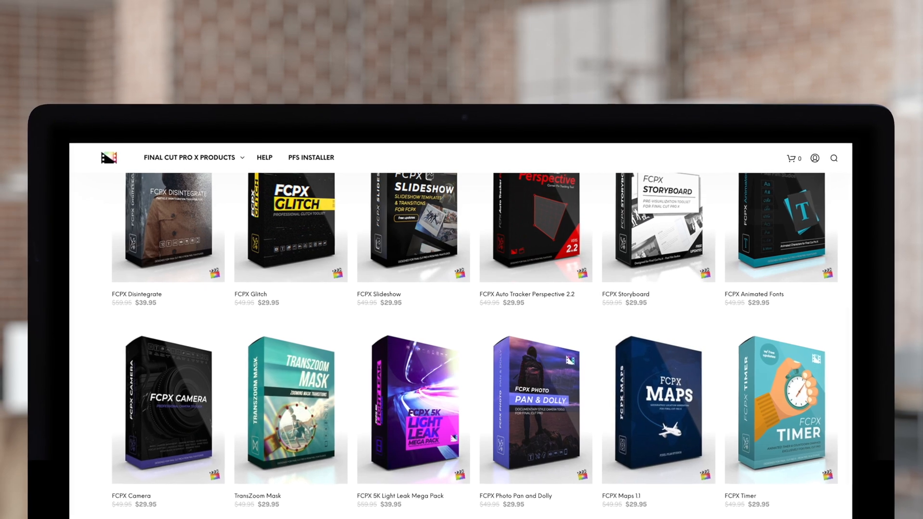